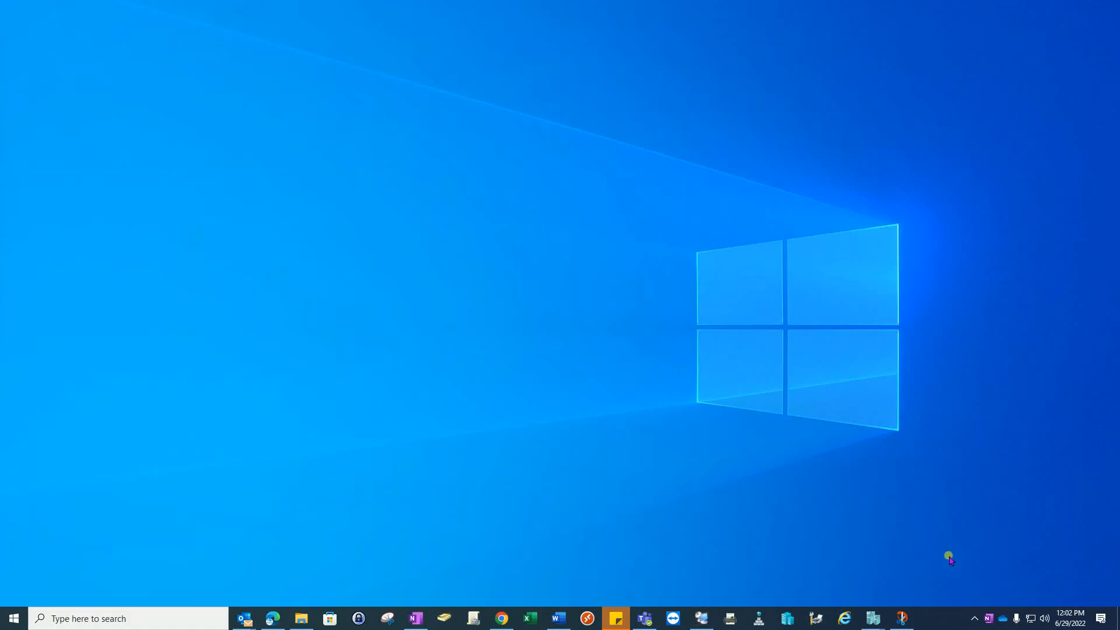
pyautogui.moveTo(669, 586)
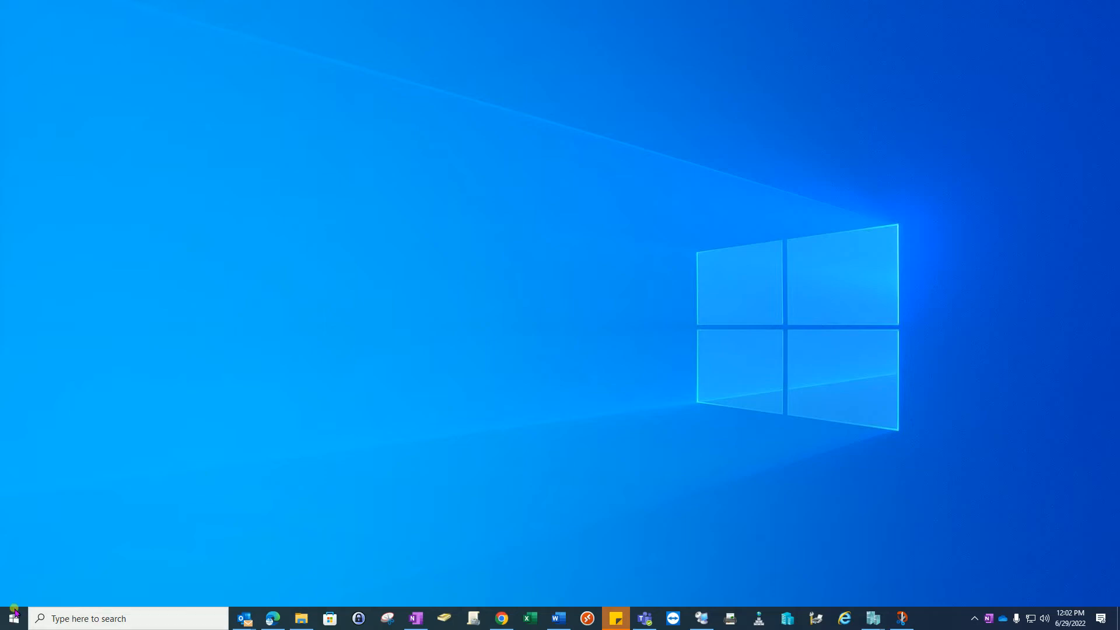
pyautogui.moveTo(12, 618)
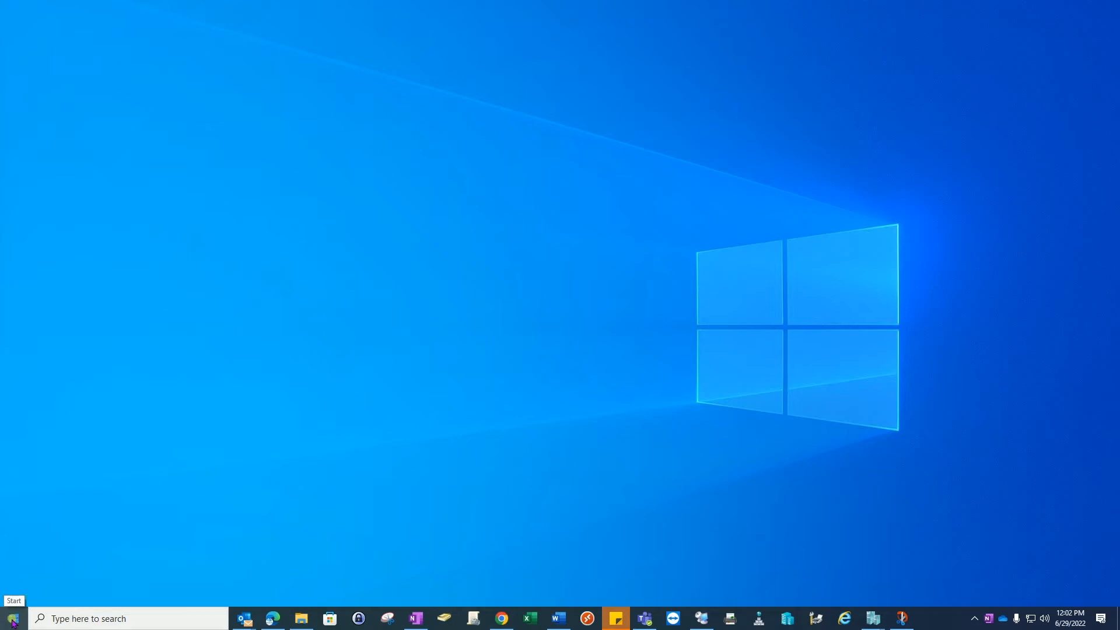
# Step: Launch Ivanti Management Console from the Ivanti folder in the Start menu
pyautogui.click(13, 618)
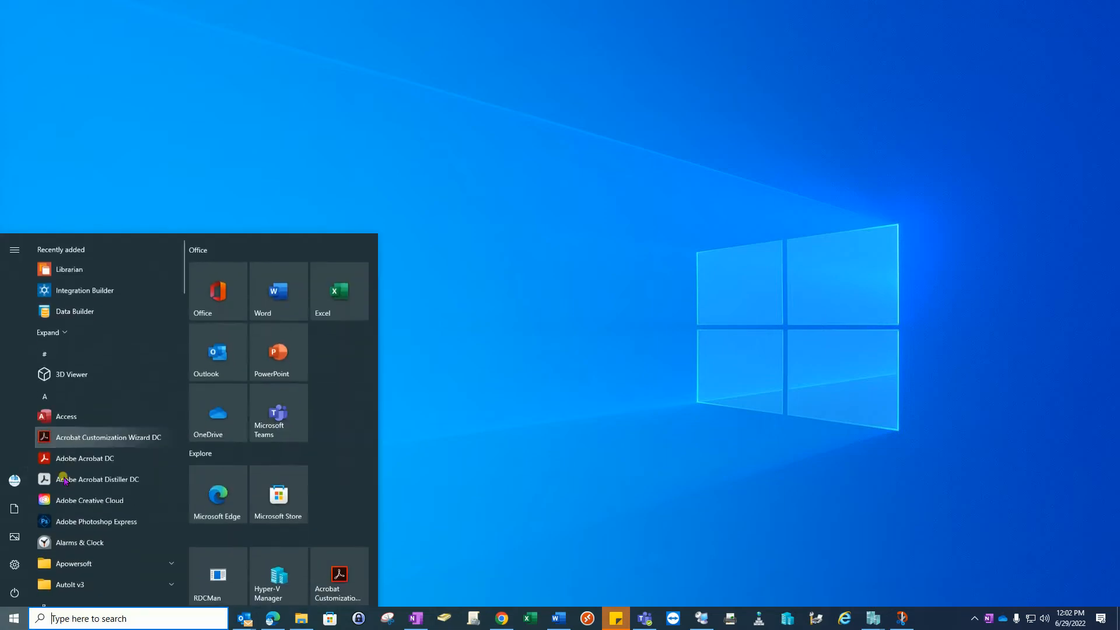
pyautogui.scroll(-3)
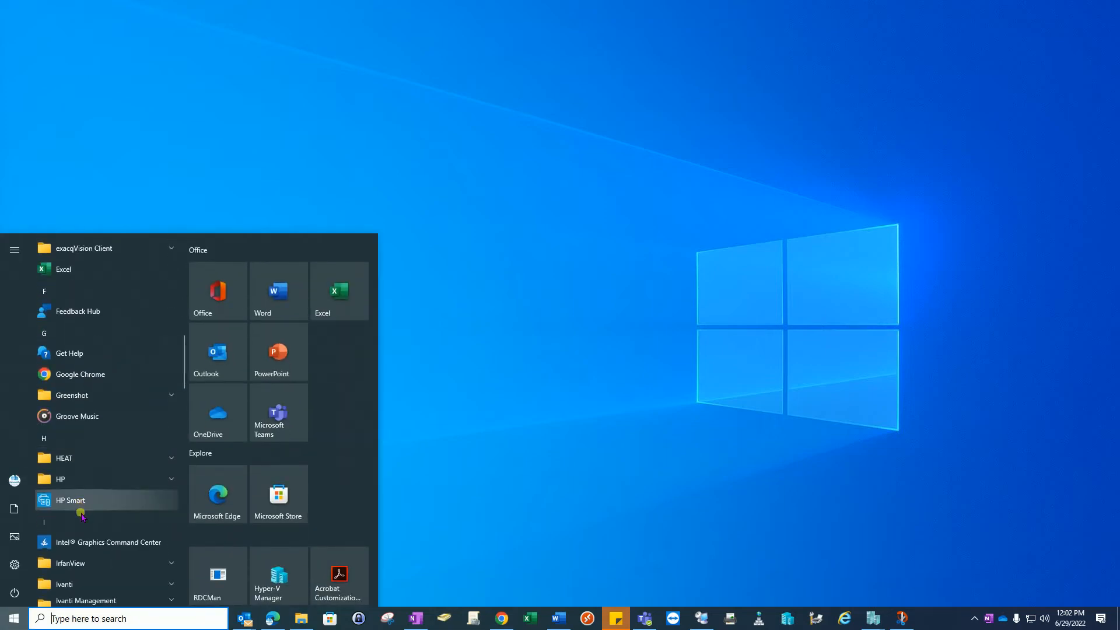
pyautogui.scroll(-3)
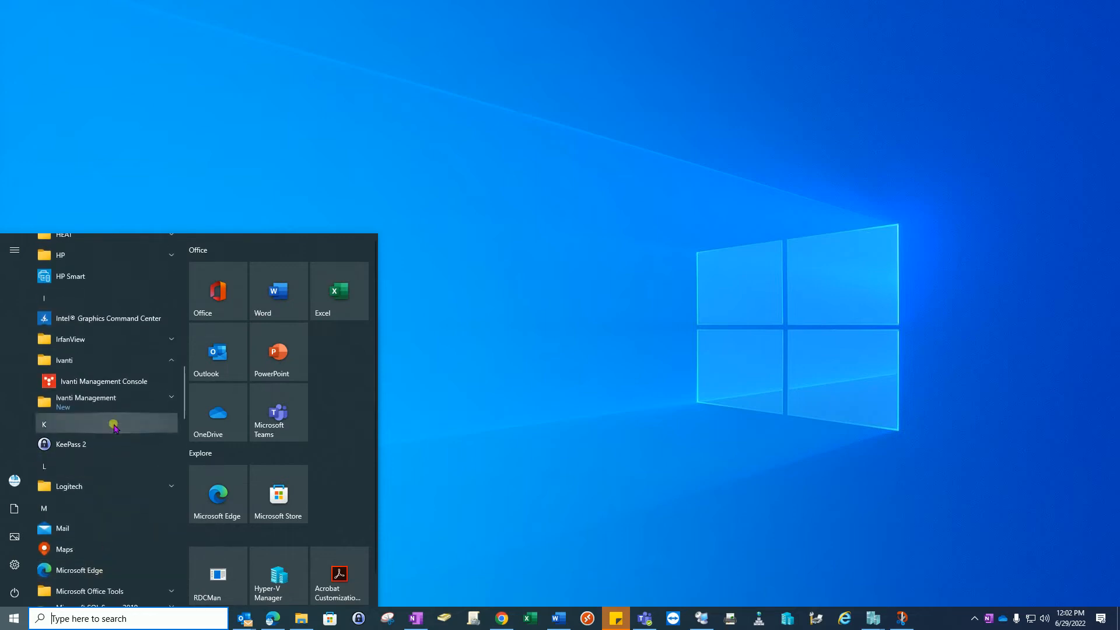
pyautogui.moveTo(108, 381)
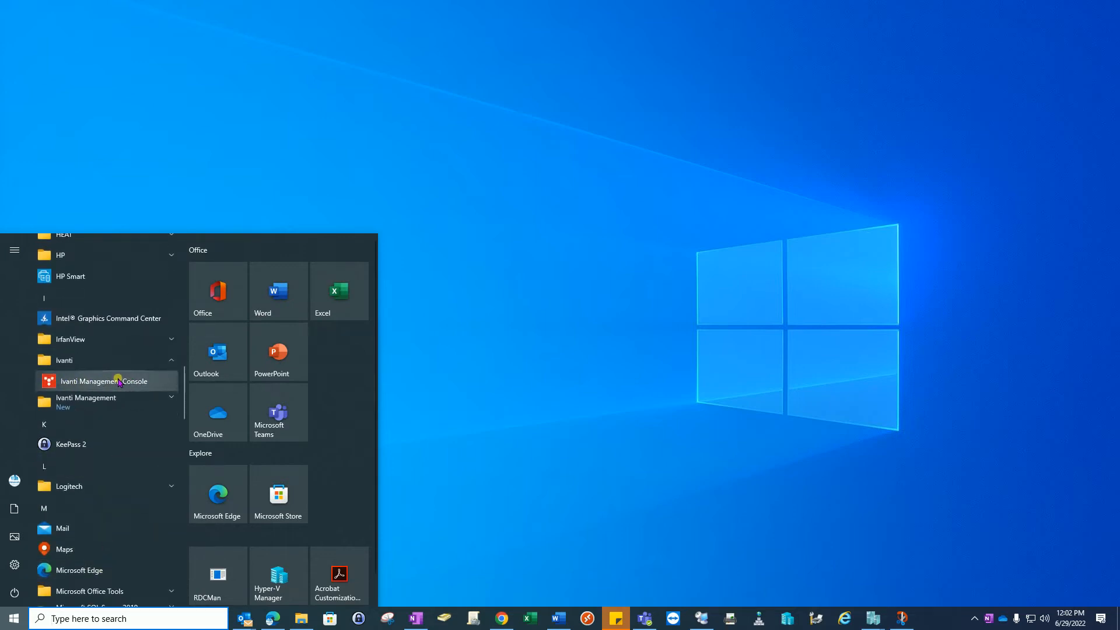
pyautogui.click(105, 381)
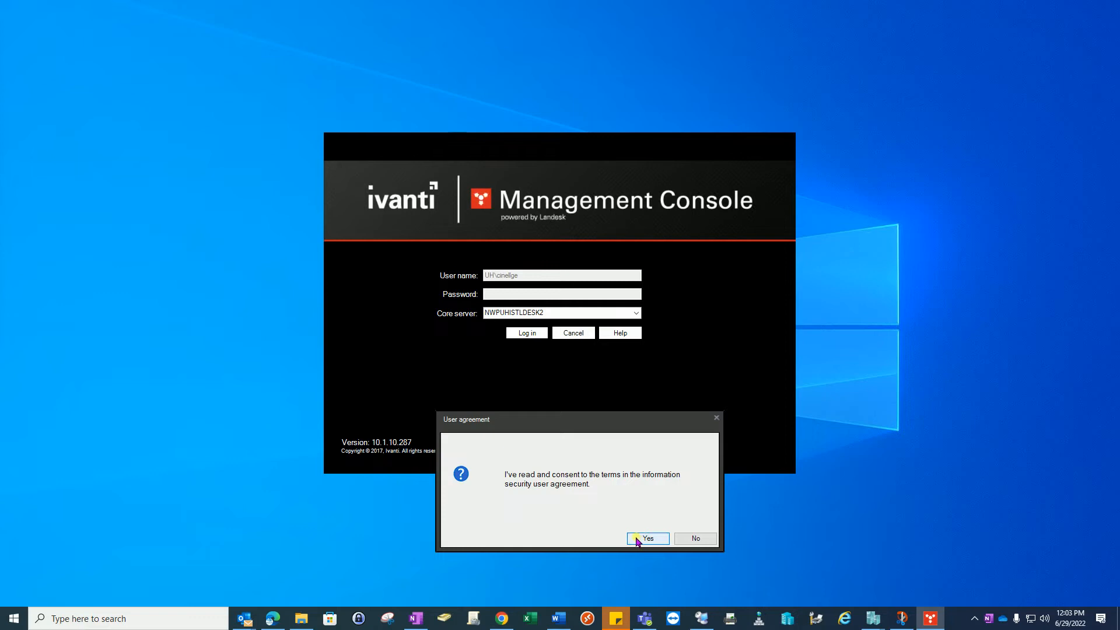
# Step: Accept the information security user agreement with Yes
pyautogui.click(646, 538)
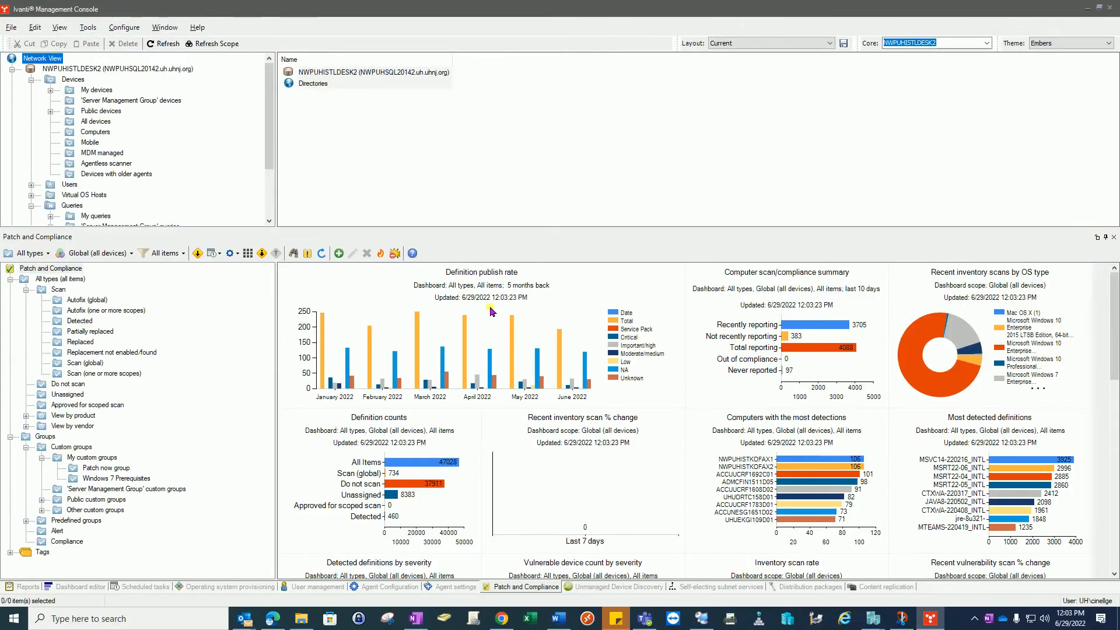
pyautogui.moveTo(147, 216)
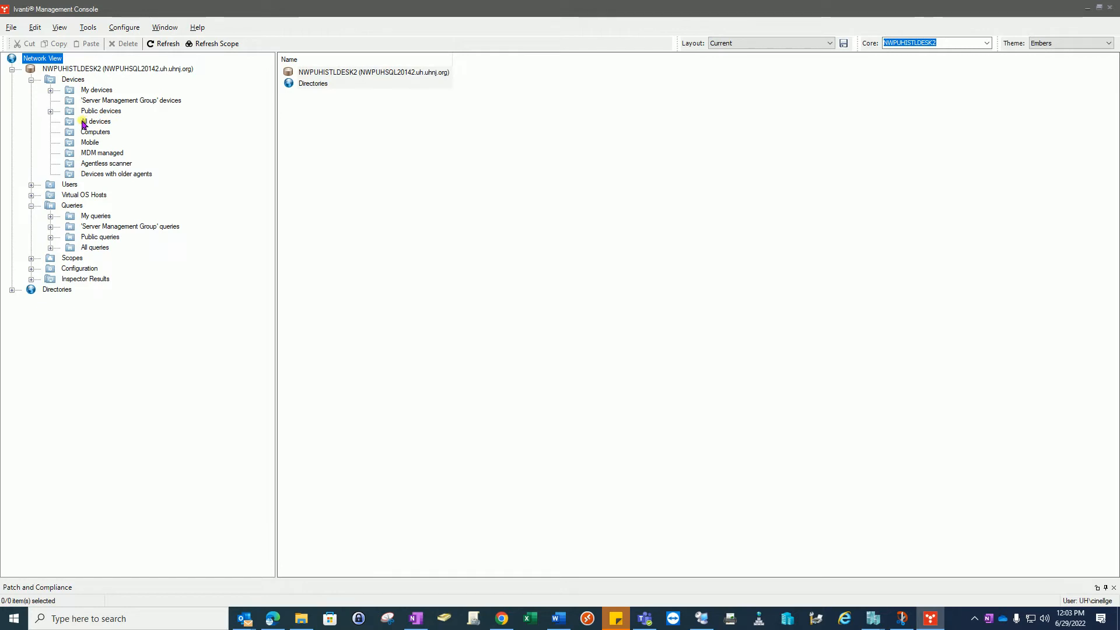
# Step: Show All devices and search device names for crcueid1163a
pyautogui.click(96, 121)
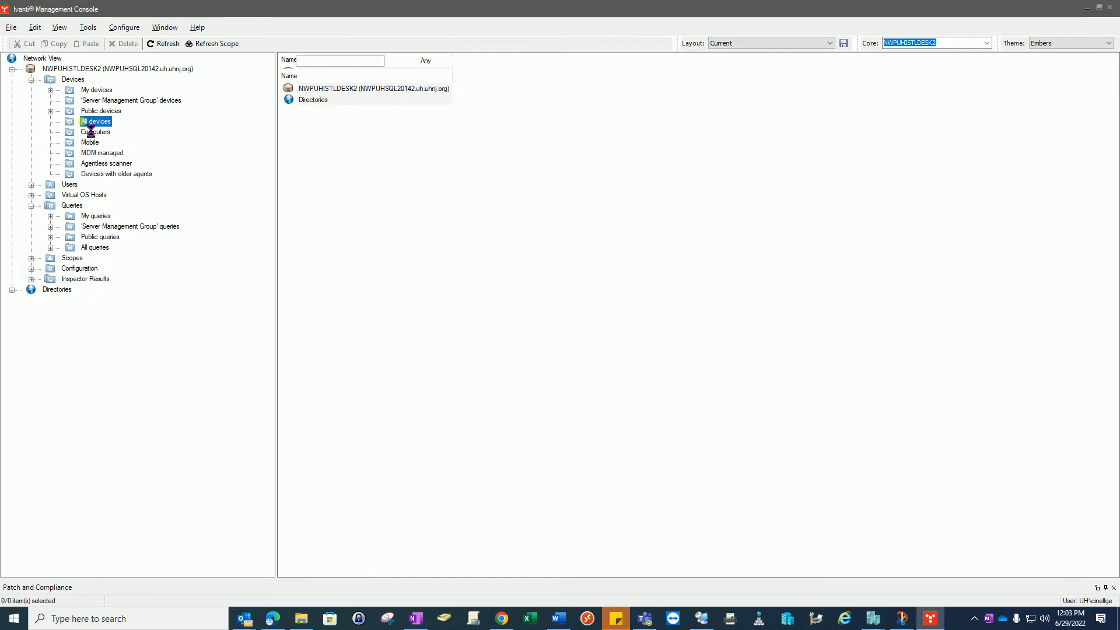
pyautogui.click(96, 120)
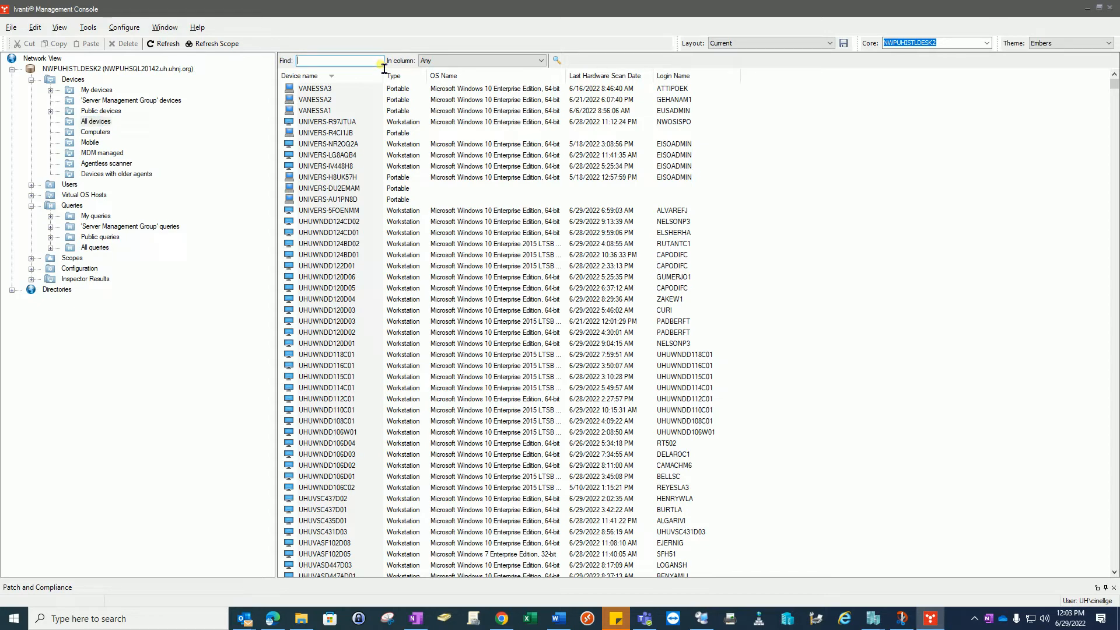
pyautogui.write('crcueid1163a')
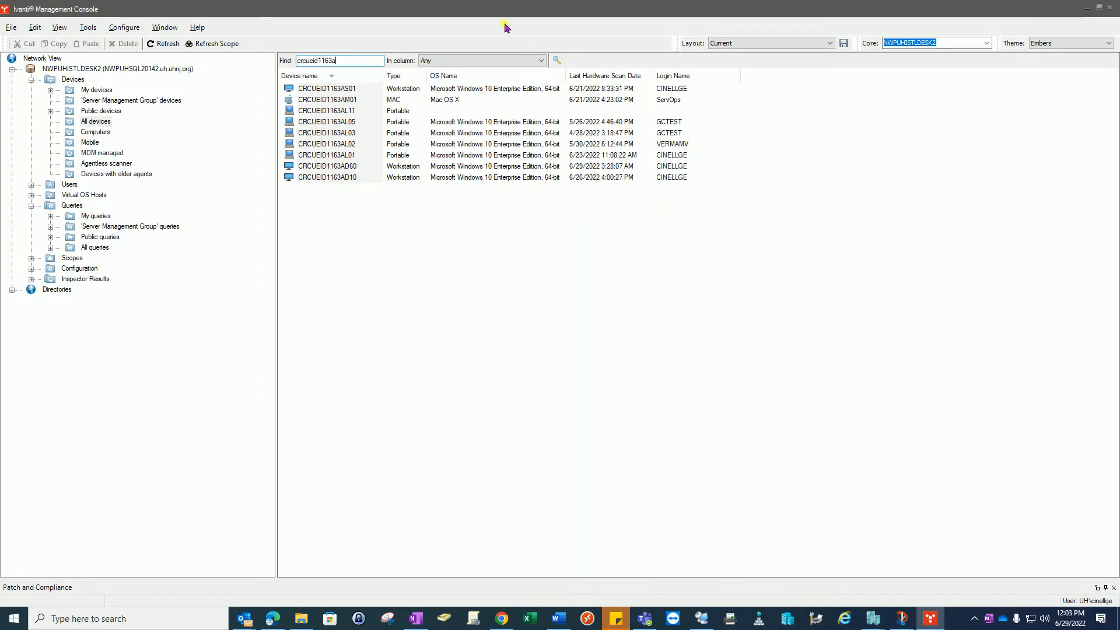
# Step: Select the CRCUEID1163AD60 row in the filtered device list
pyautogui.click(329, 166)
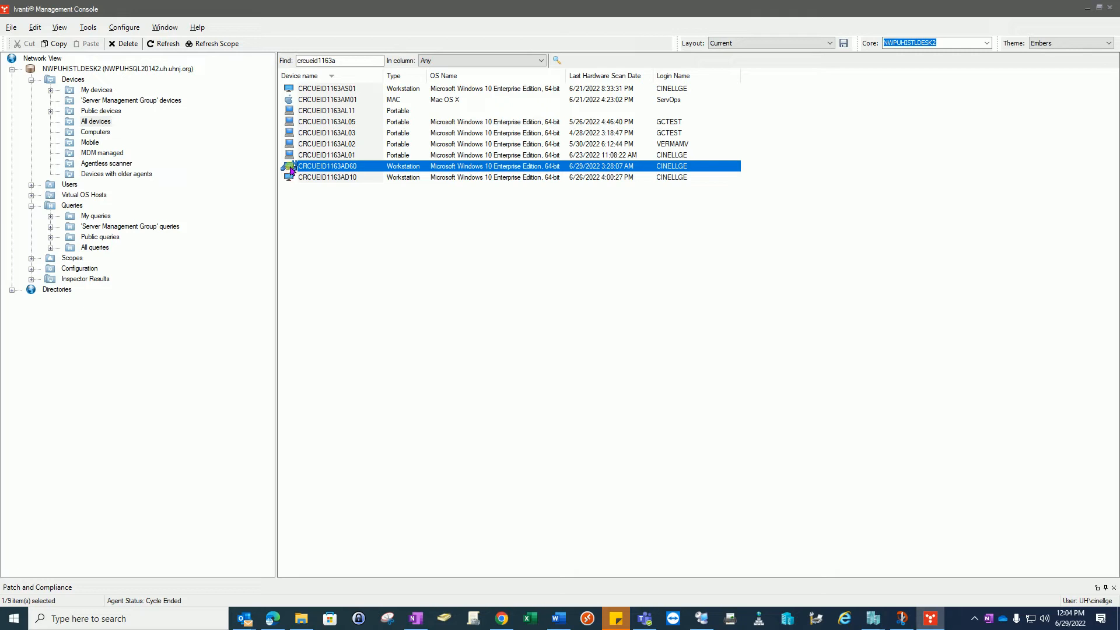
pyautogui.moveTo(296, 169)
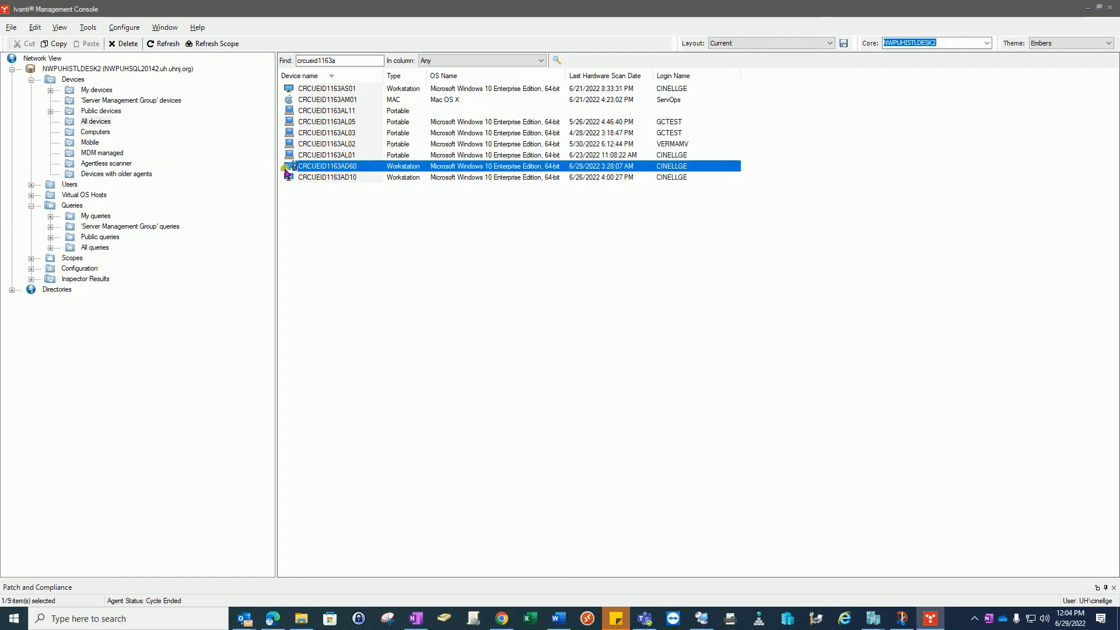
pyautogui.moveTo(318, 172)
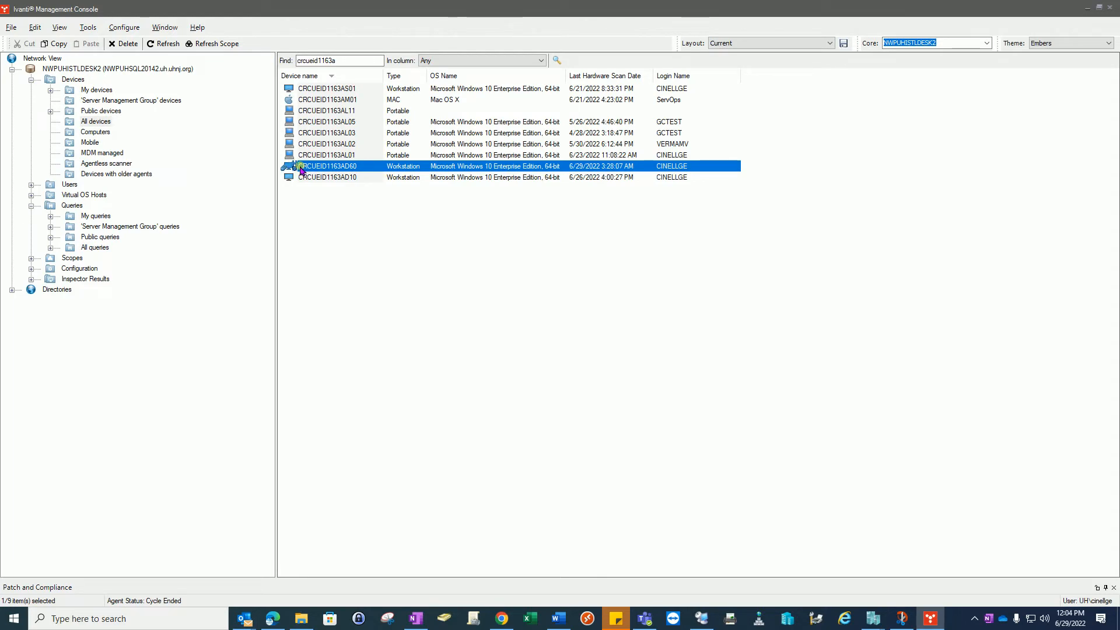
# Step: Open a Remote Control session to CRCUEID1163AD60 from its context menu
pyautogui.rightClick(325, 165)
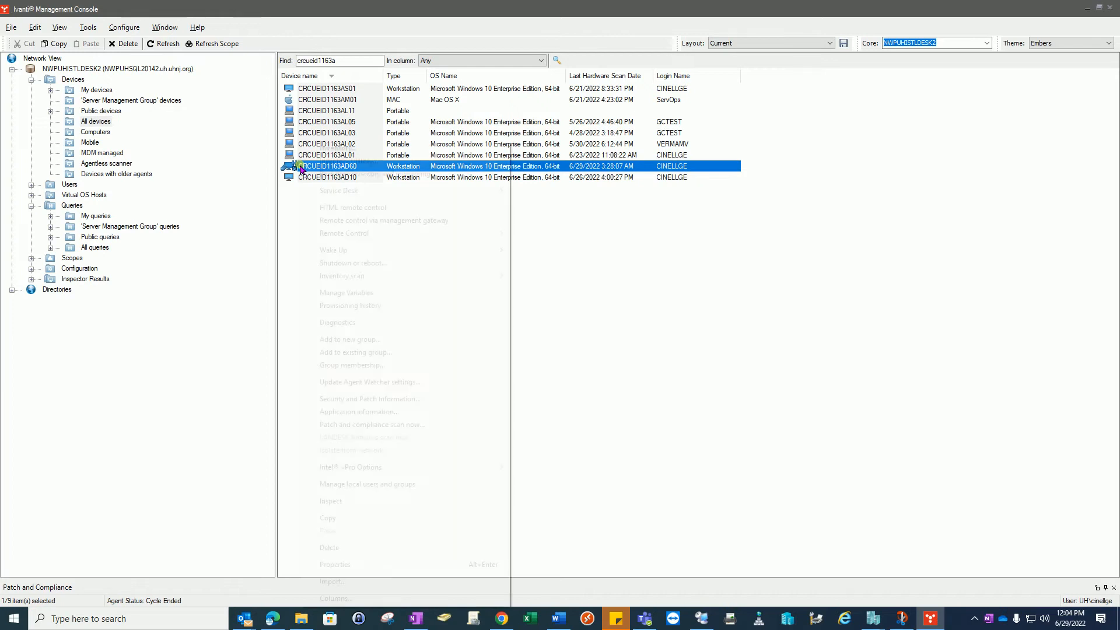
pyautogui.moveTo(343, 233)
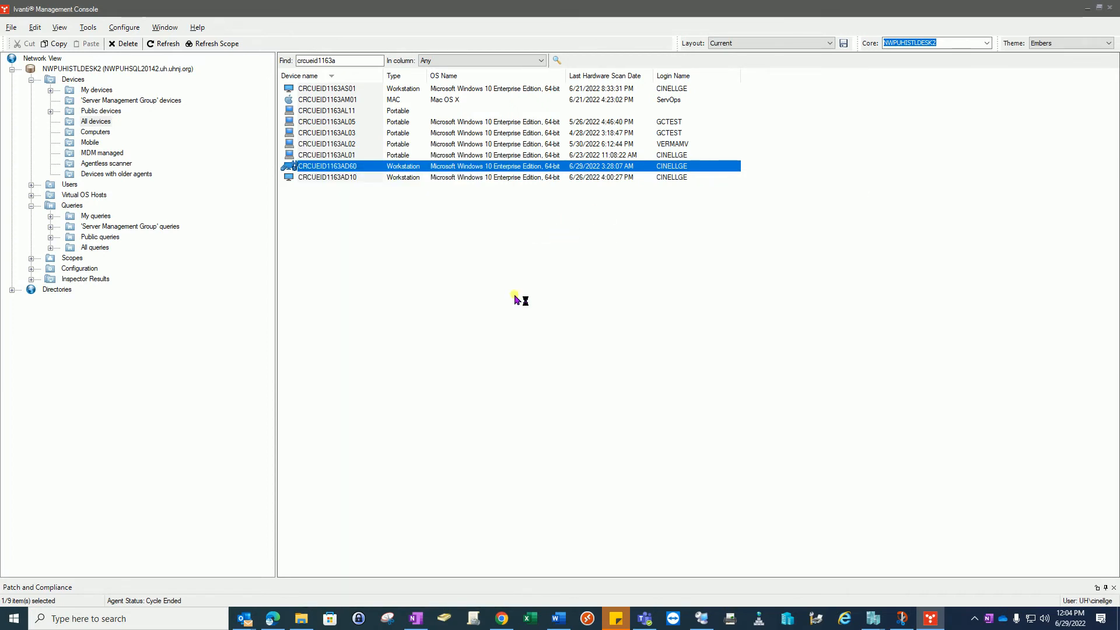
pyautogui.doubleClick(321, 165)
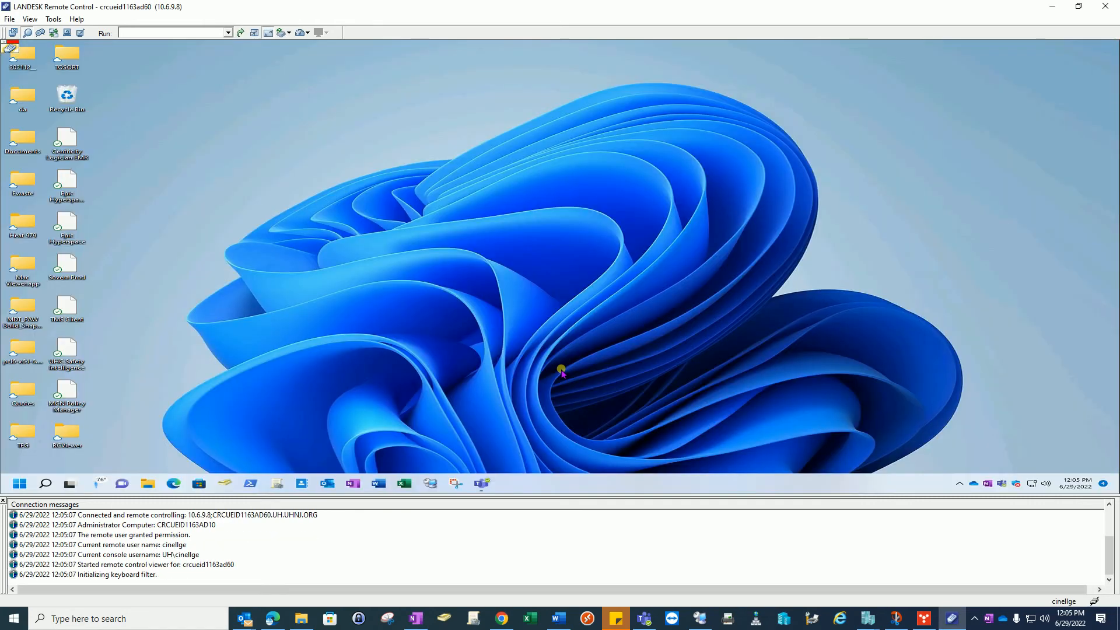
pyautogui.moveTo(761, 146)
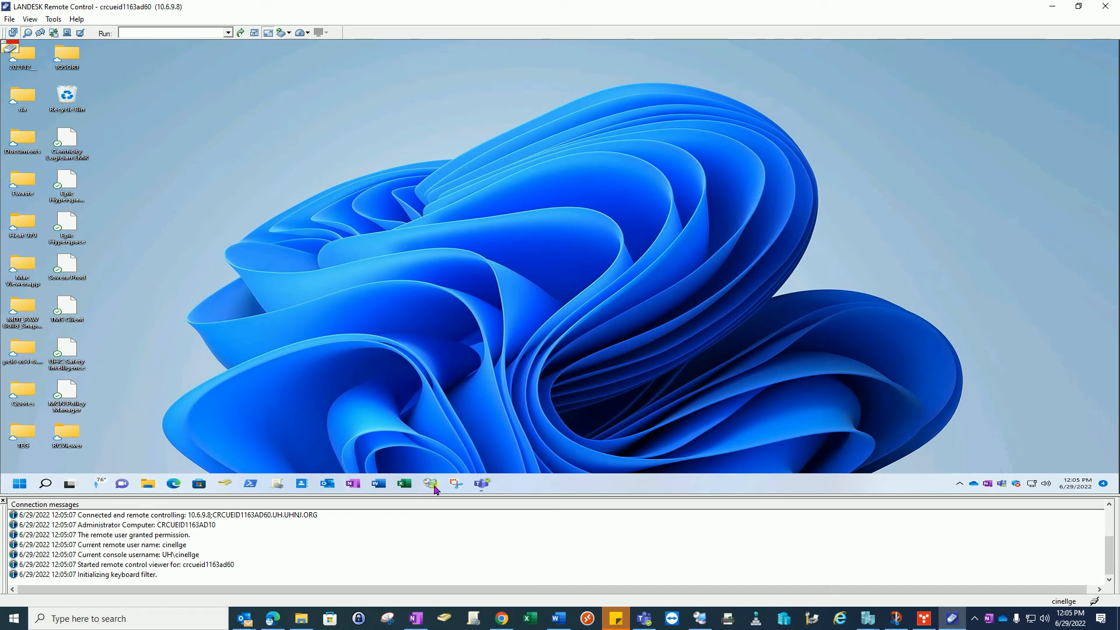
pyautogui.moveTo(266, 152)
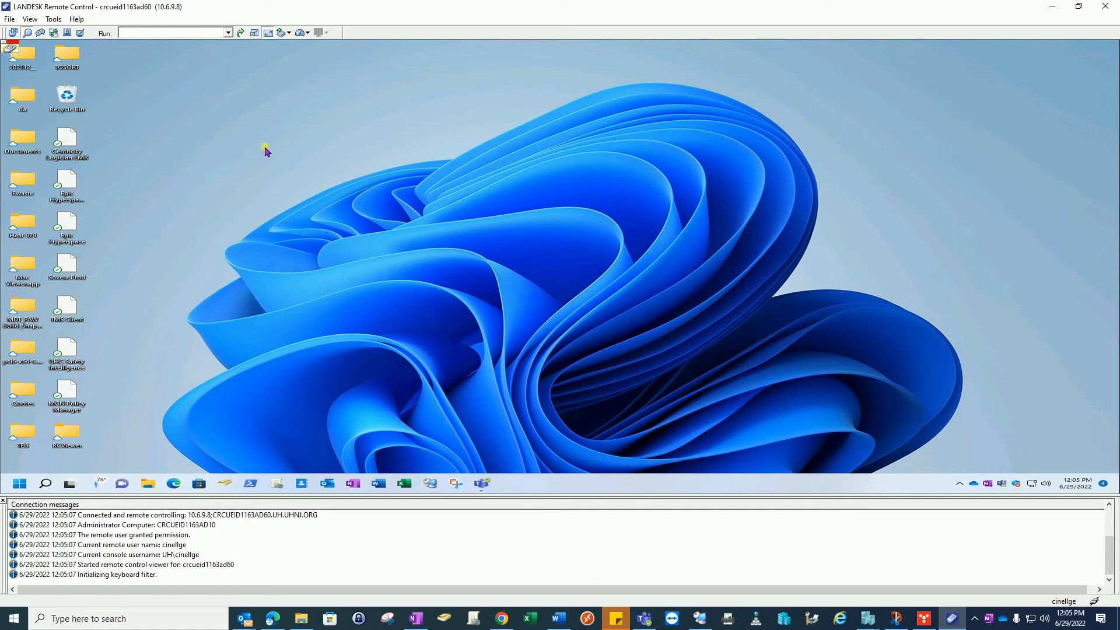
pyautogui.moveTo(41, 33)
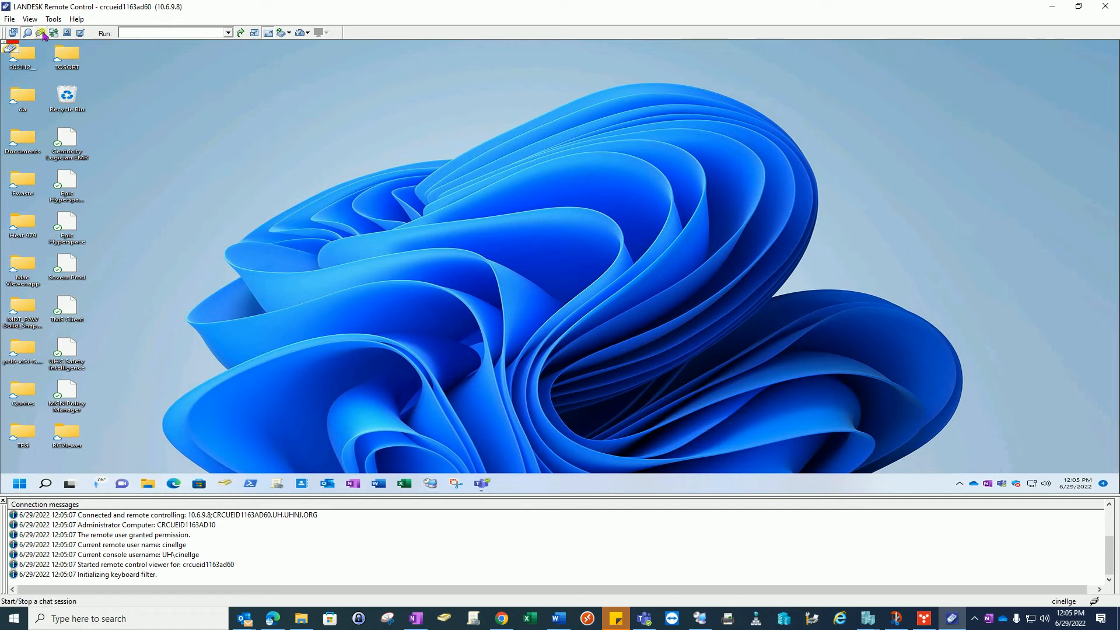
pyautogui.moveTo(41, 32)
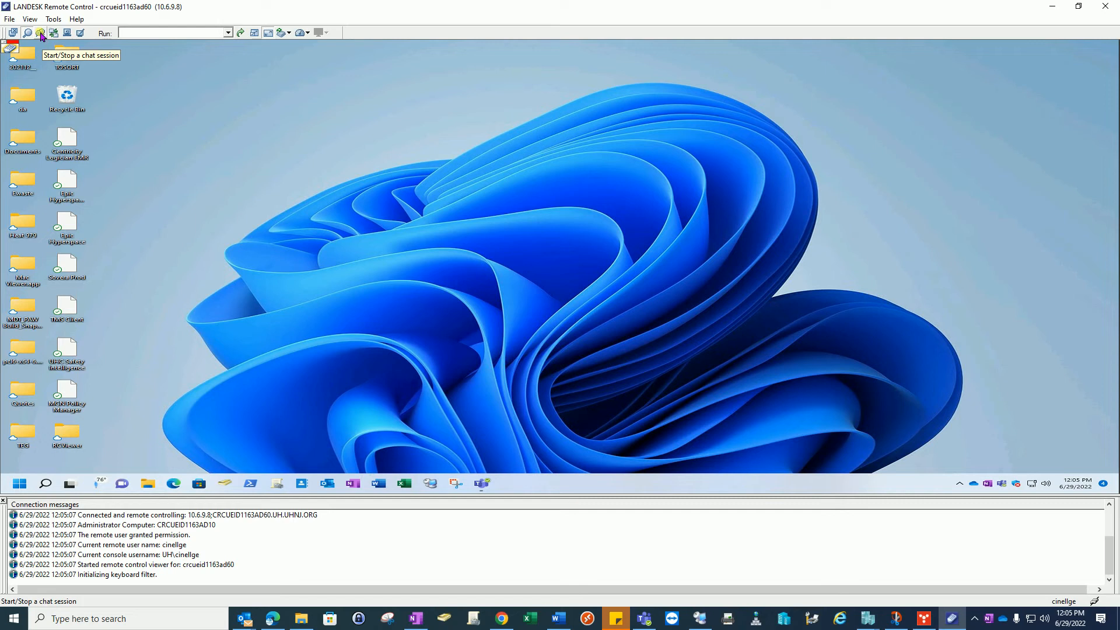
pyautogui.moveTo(67, 33)
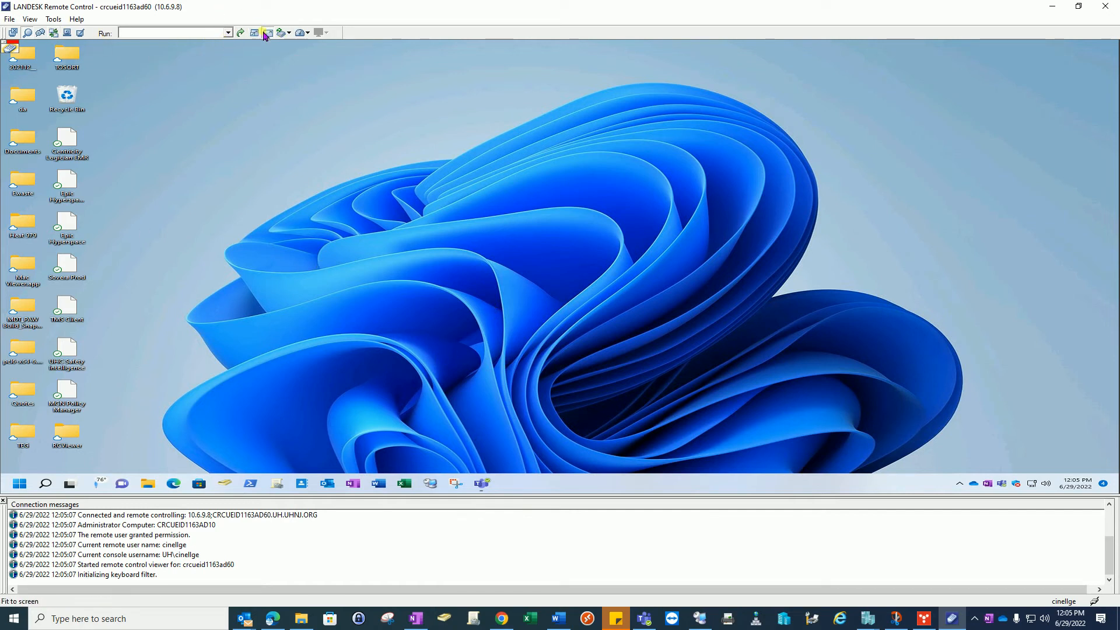
pyautogui.click(281, 33)
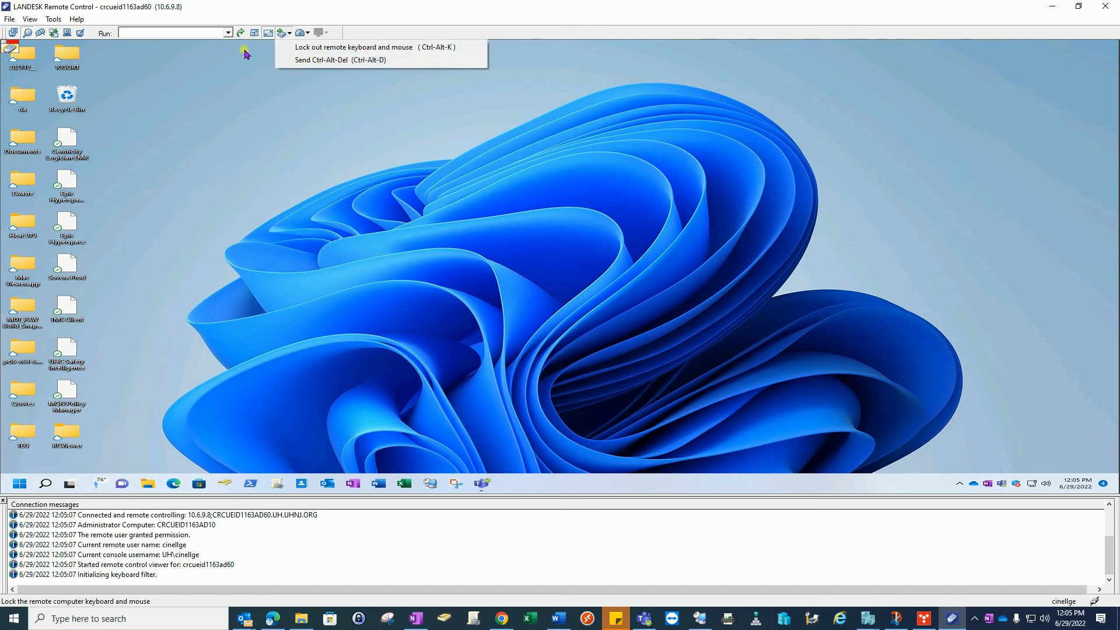
pyautogui.click(322, 33)
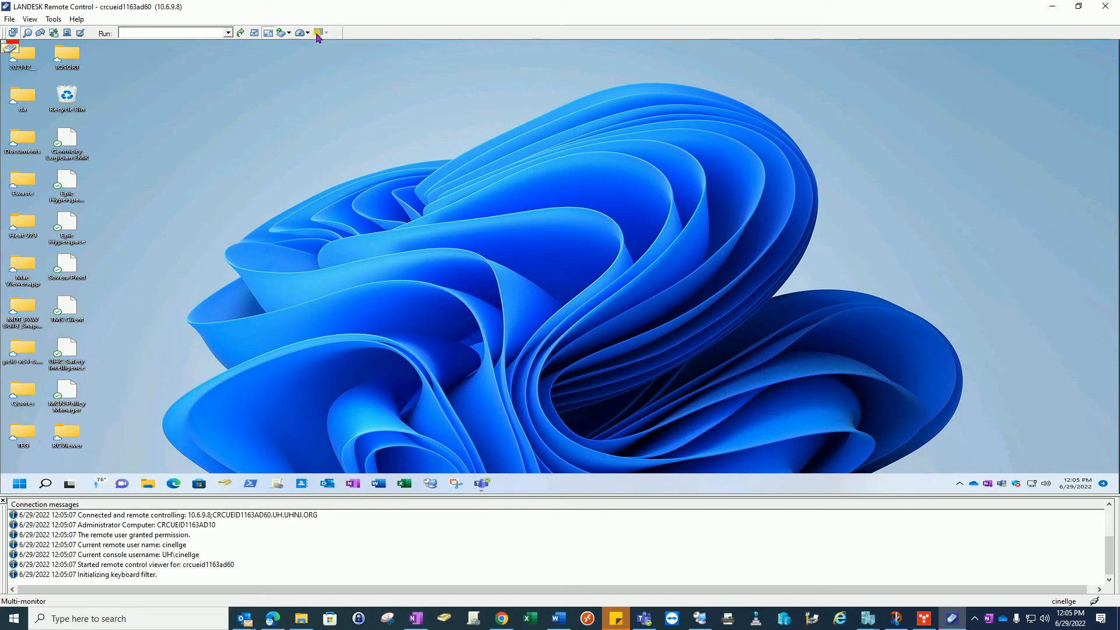
pyautogui.moveTo(318, 32)
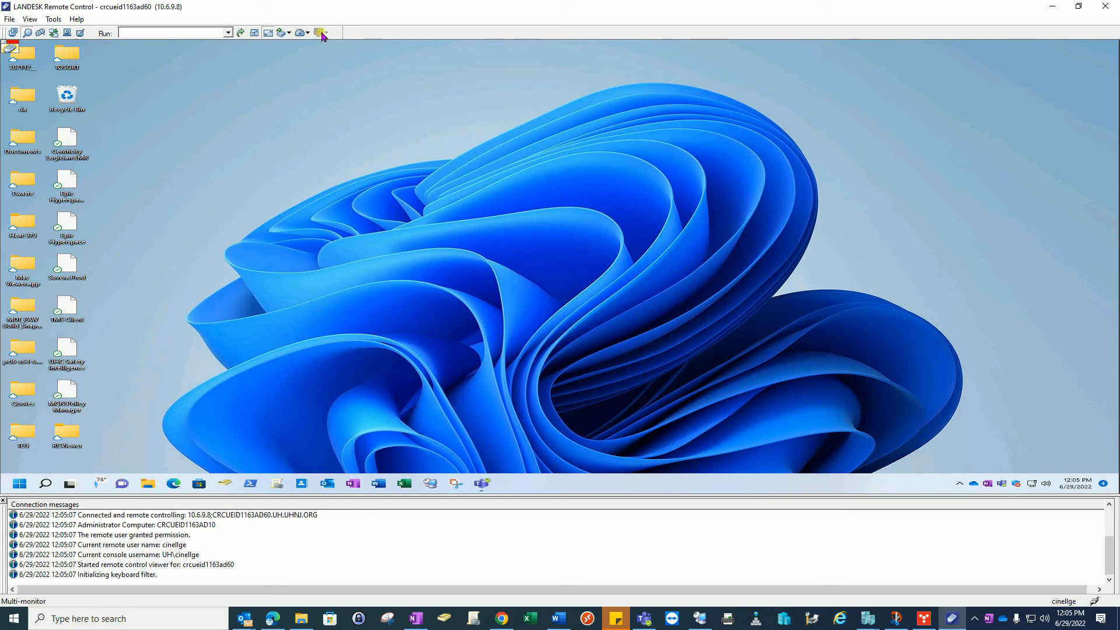
pyautogui.moveTo(321, 33)
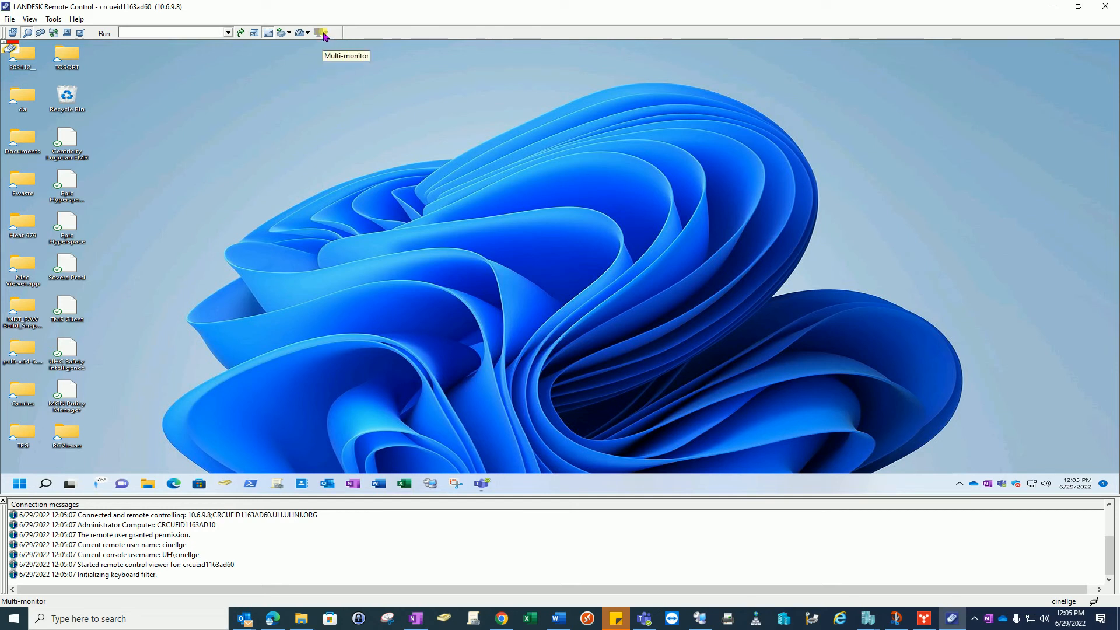
pyautogui.moveTo(584, 438)
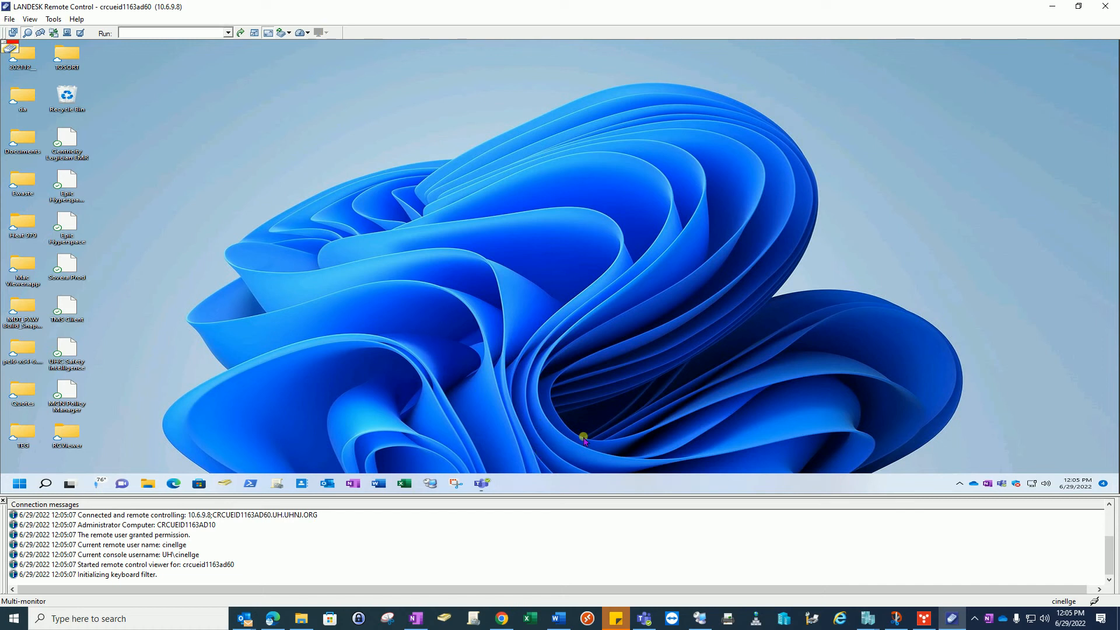
pyautogui.moveTo(566, 431)
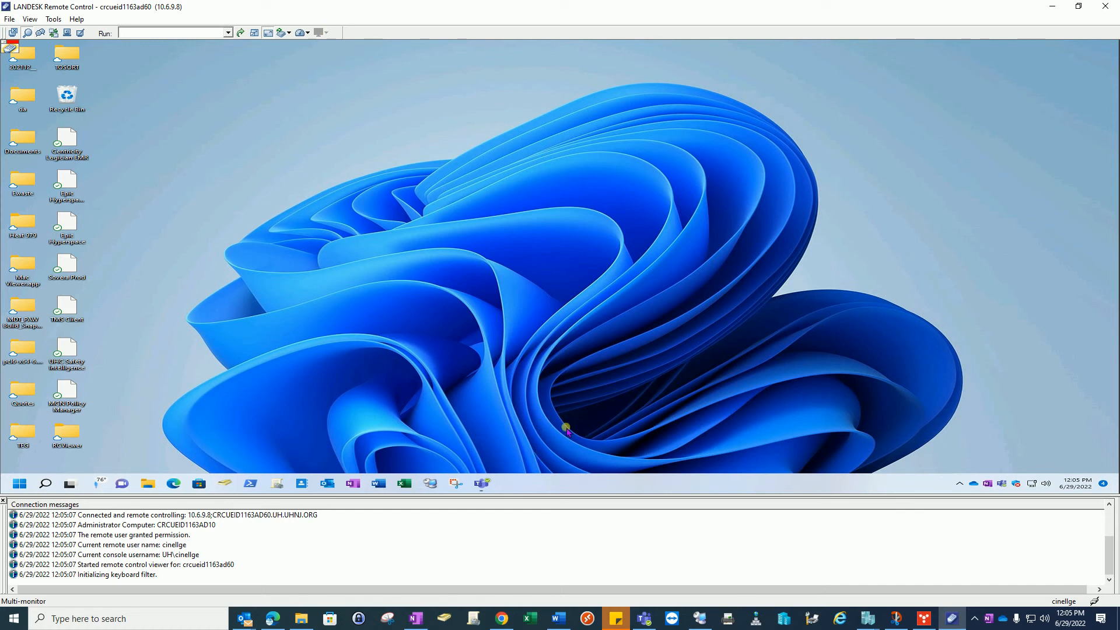
pyautogui.moveTo(618, 420)
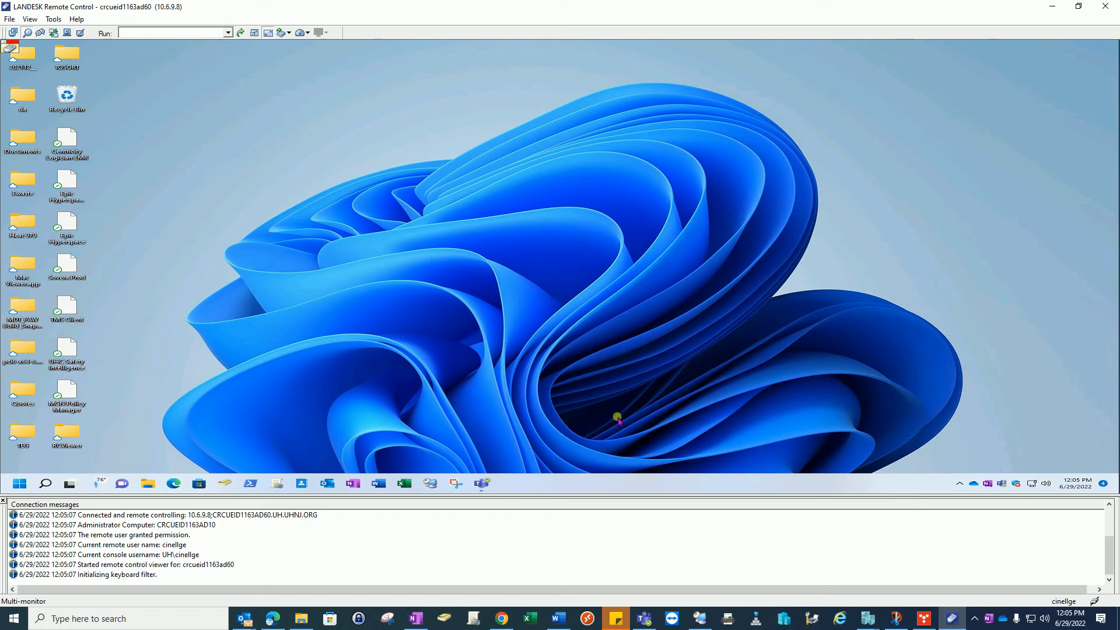
pyautogui.moveTo(543, 365)
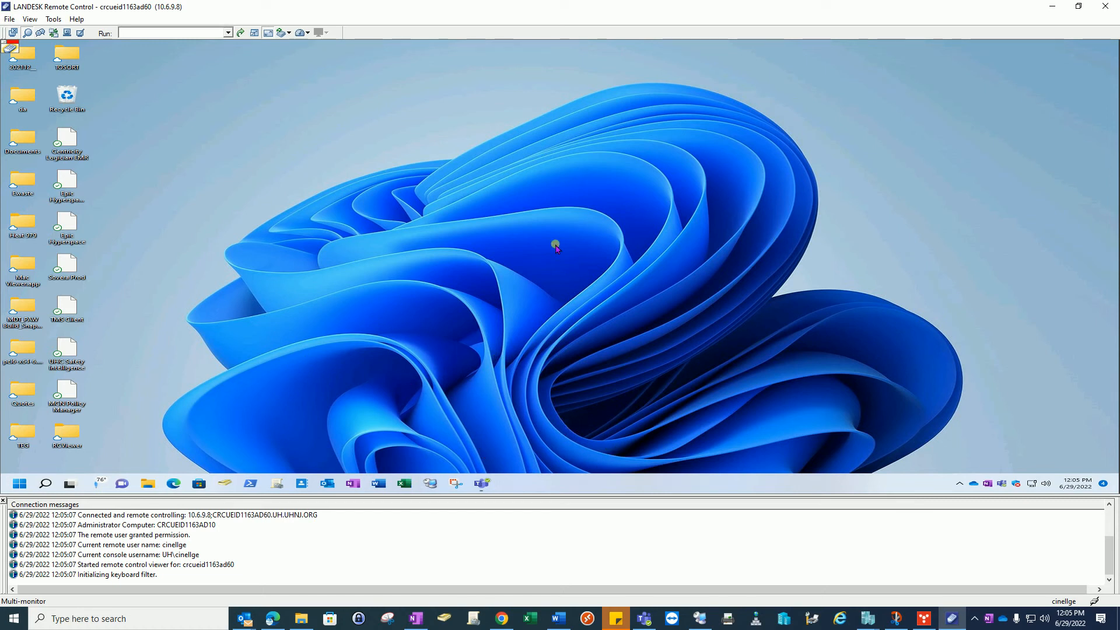
pyautogui.moveTo(682, 413)
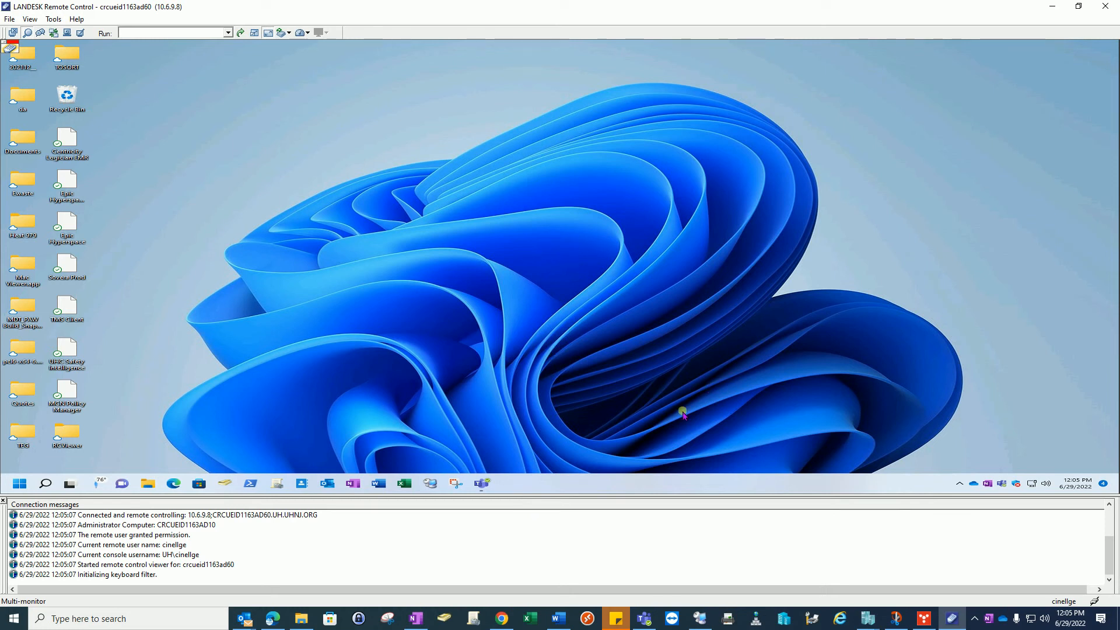
pyautogui.moveTo(487, 382)
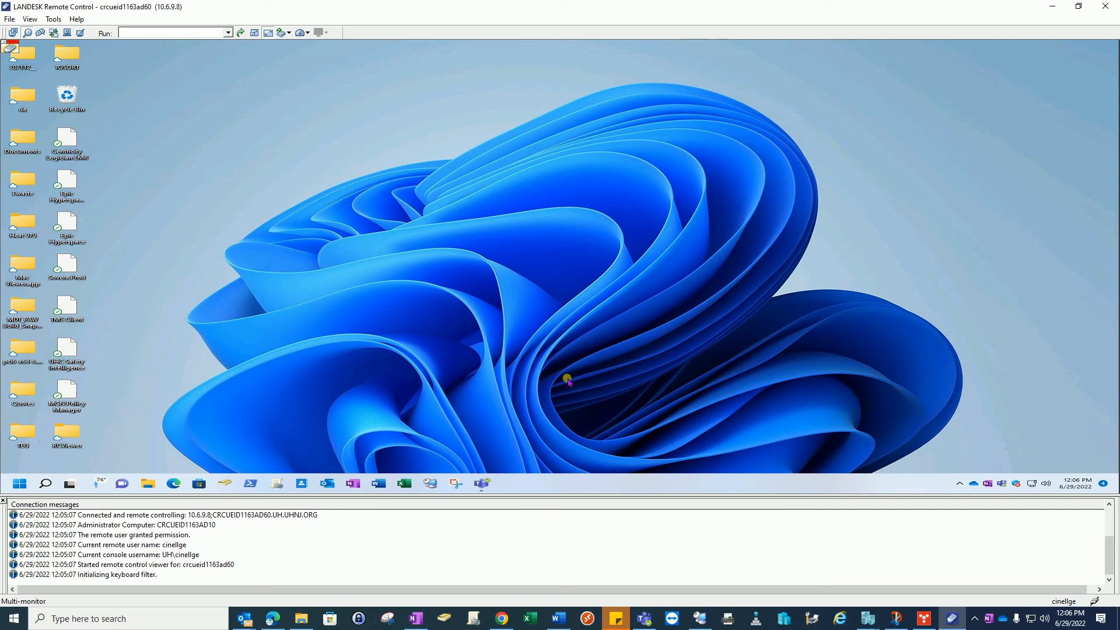
pyautogui.moveTo(216, 63)
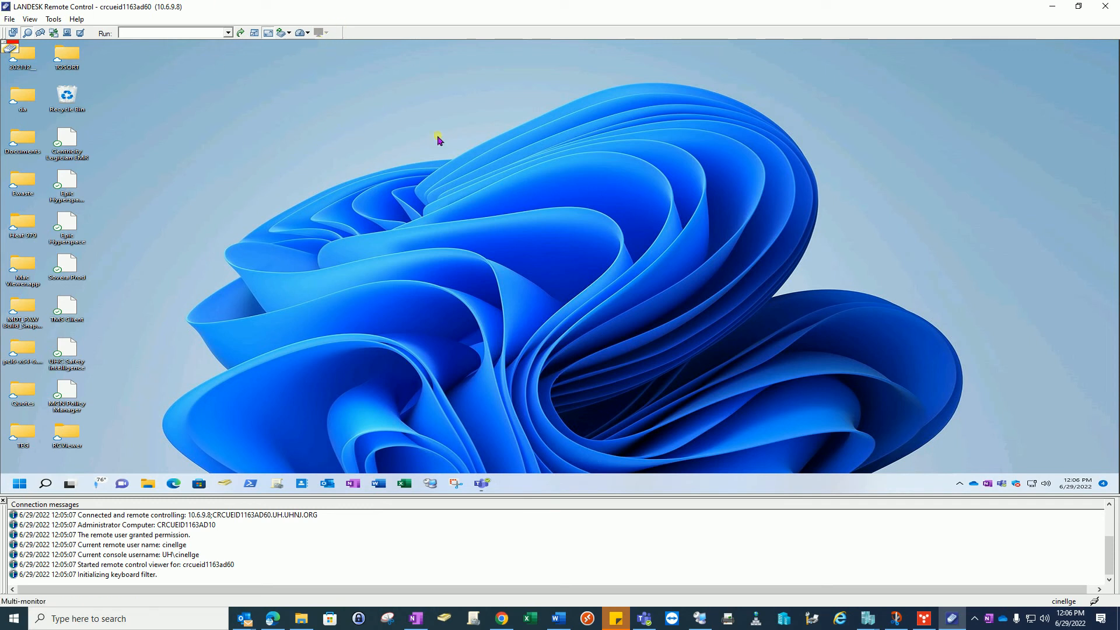
pyautogui.moveTo(13, 32)
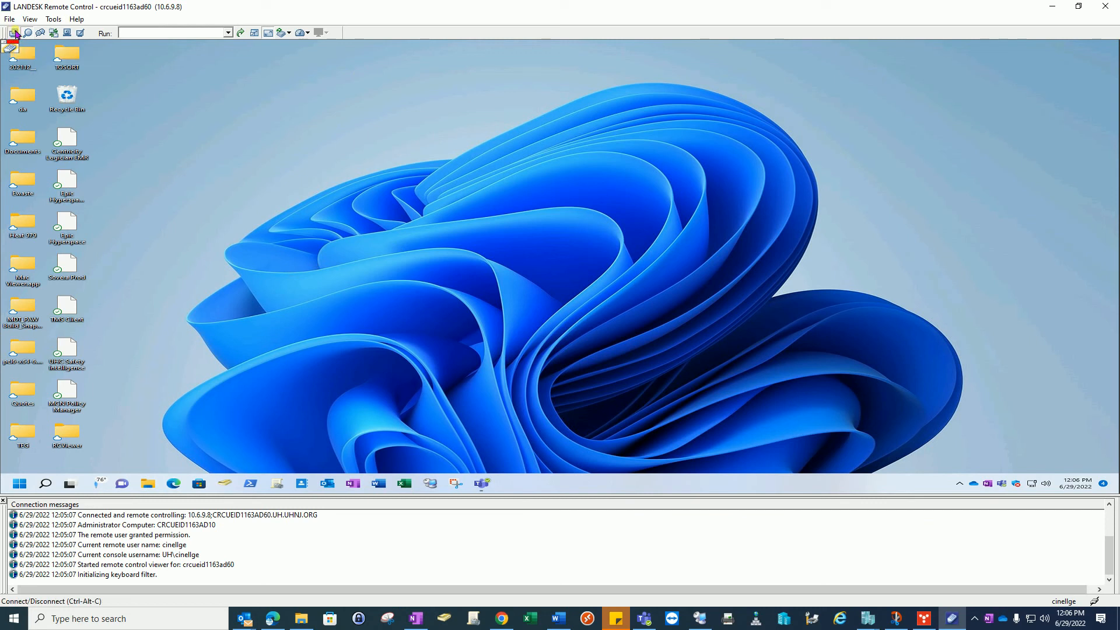
# Step: Disconnect from CRCUEID1163AD60 and close the Start Connection dialog
pyautogui.click(26, 33)
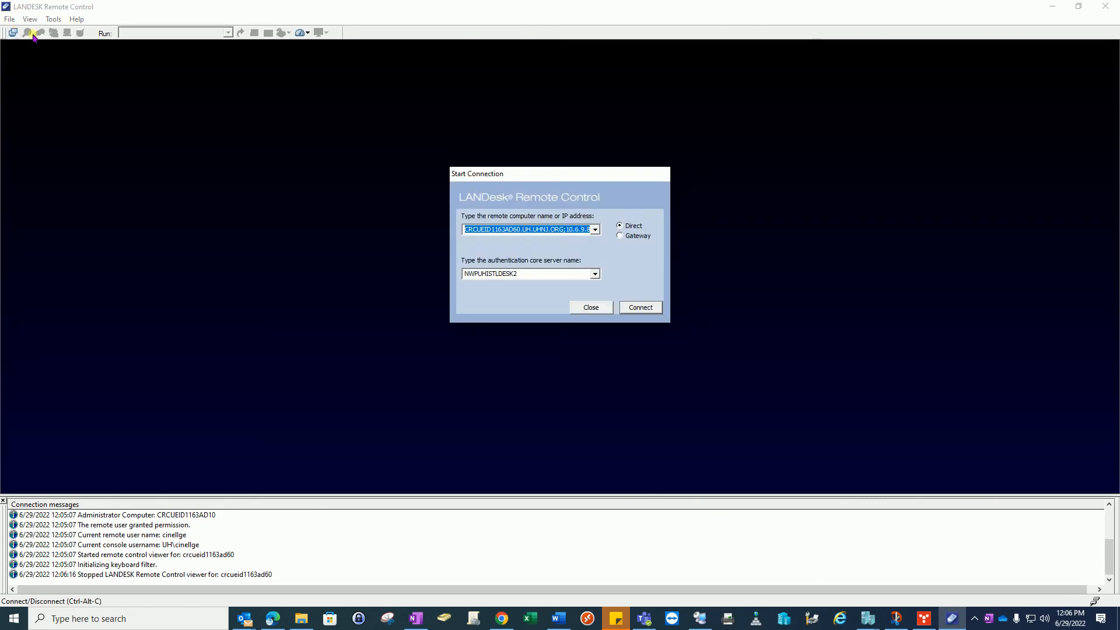
pyautogui.click(590, 307)
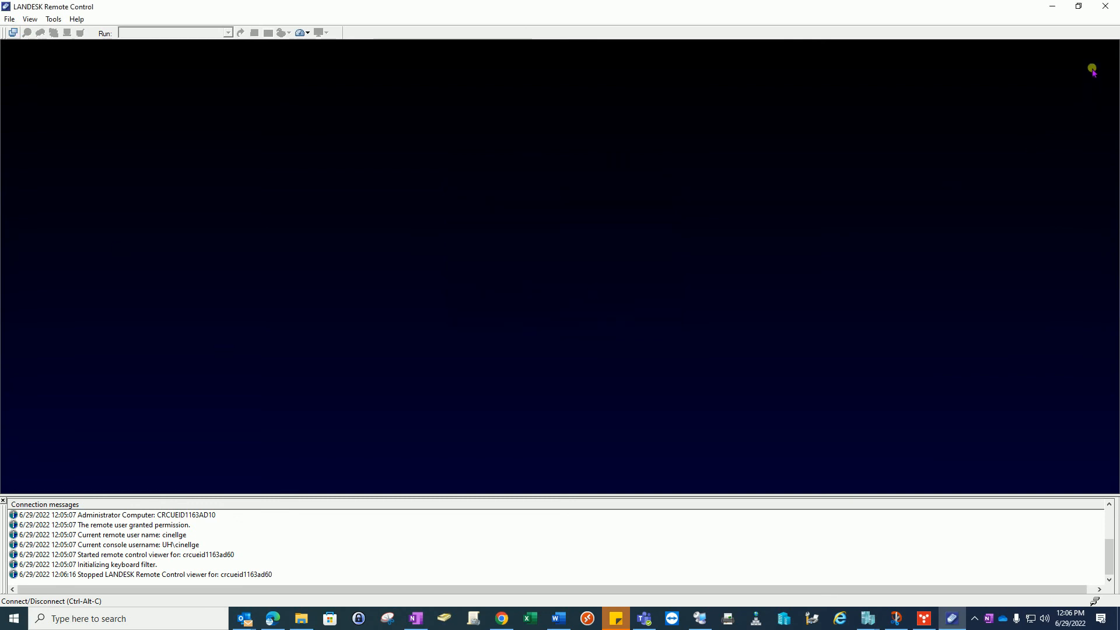
pyautogui.moveTo(303, 417)
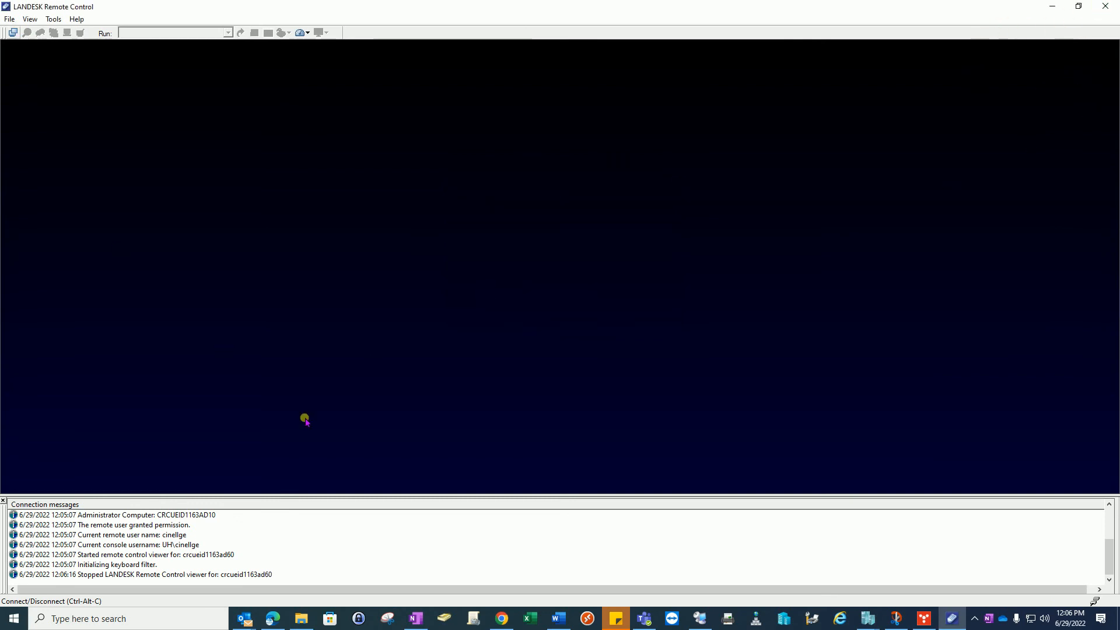
pyautogui.moveTo(80, 564)
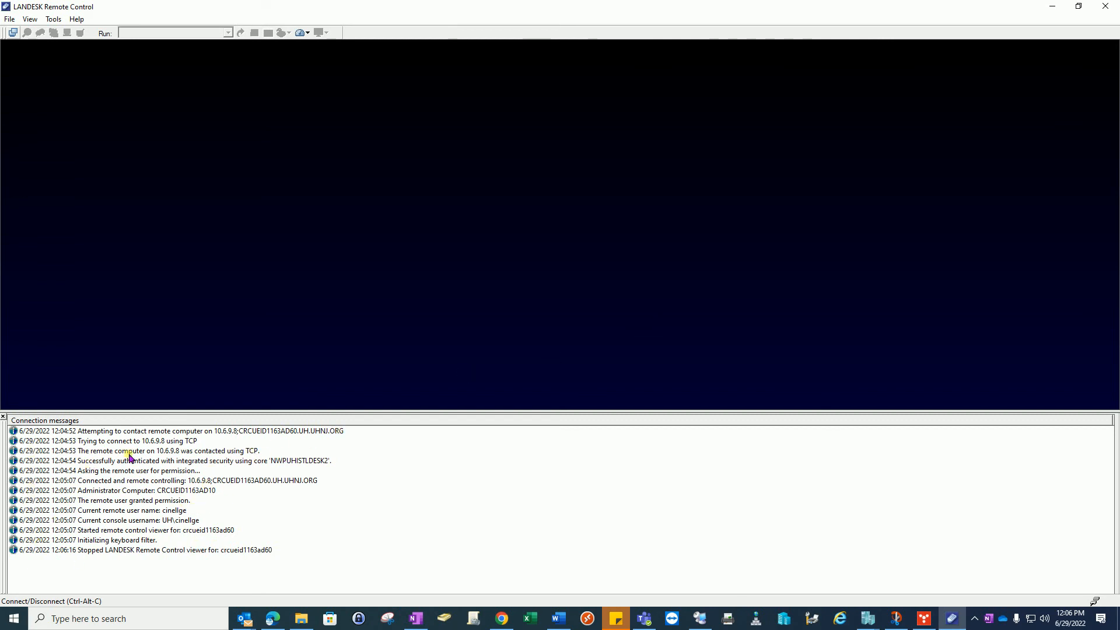
pyautogui.moveTo(595, 150)
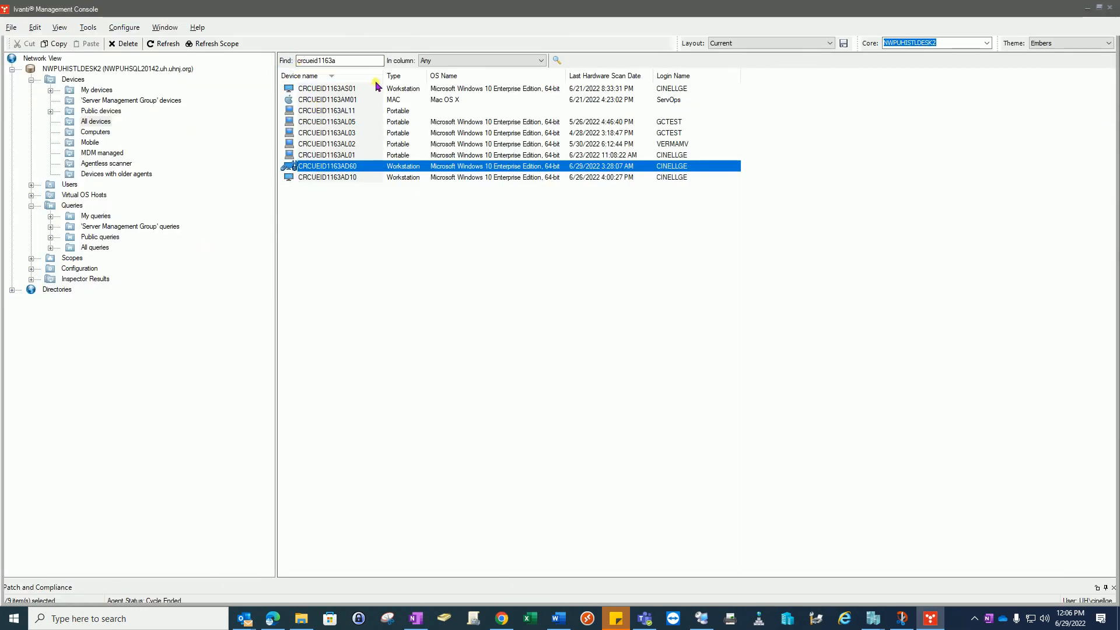
# Step: Close the LANDESK Remote Control window to return to the filtered device list
pyautogui.click(339, 60)
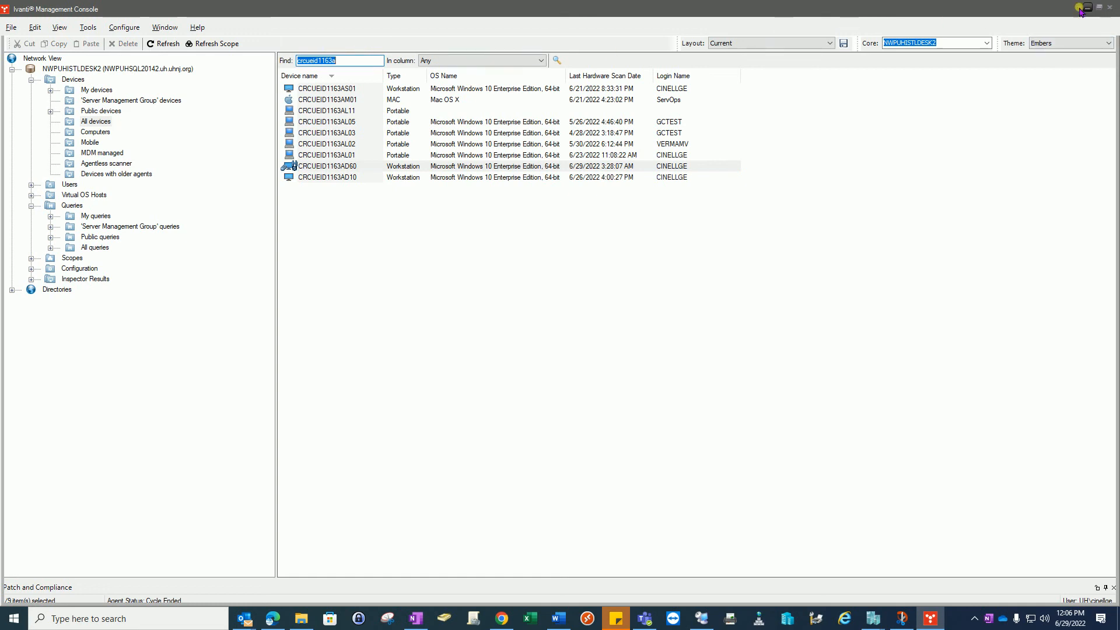
pyautogui.moveTo(1071, 6)
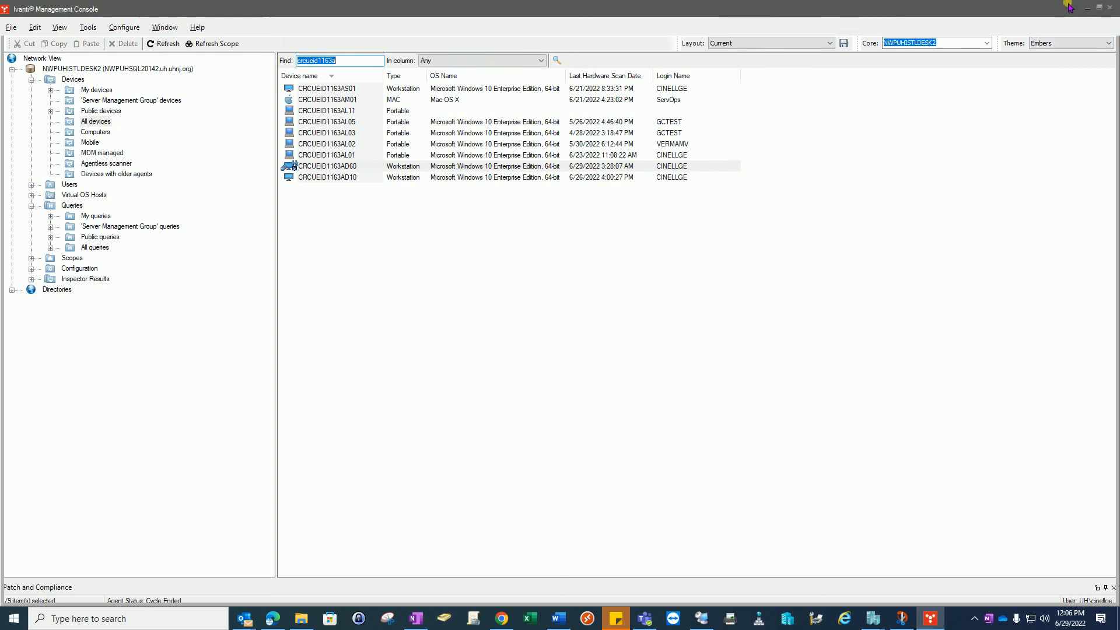